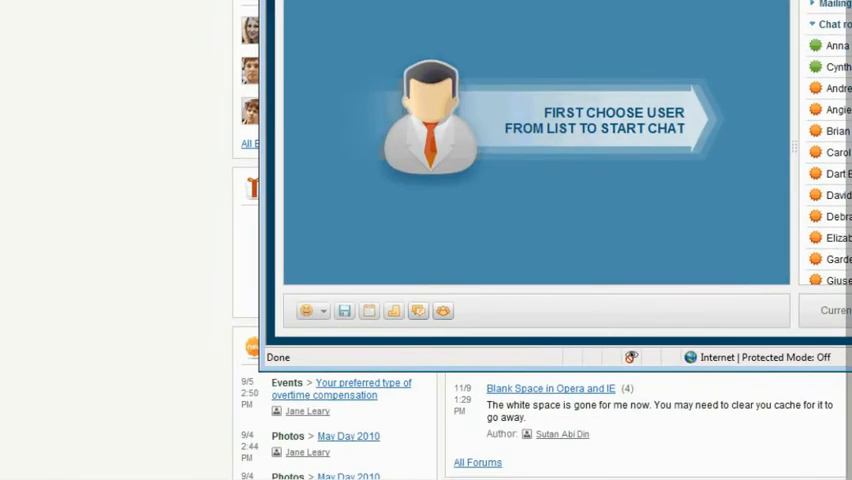
pyautogui.moveTo(418, 311)
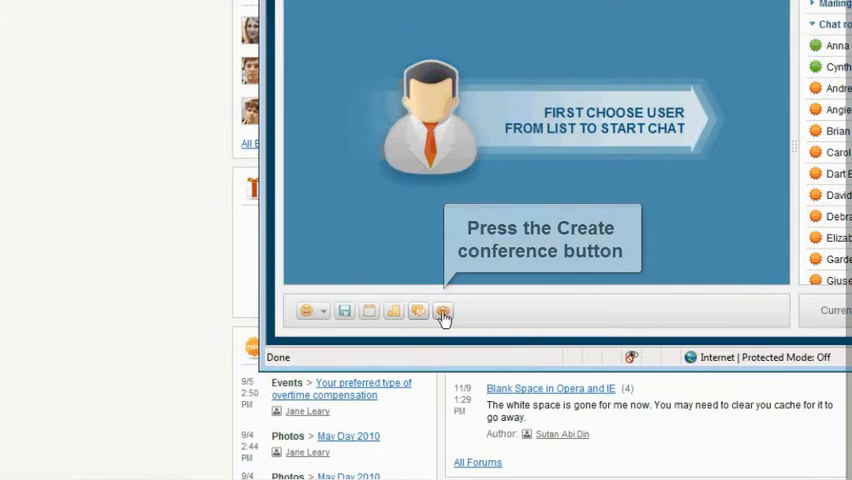
# Step: Start a new conference named 'TeamLab multi chat' with 'Temporary room' unchecked
pyautogui.click(443, 311)
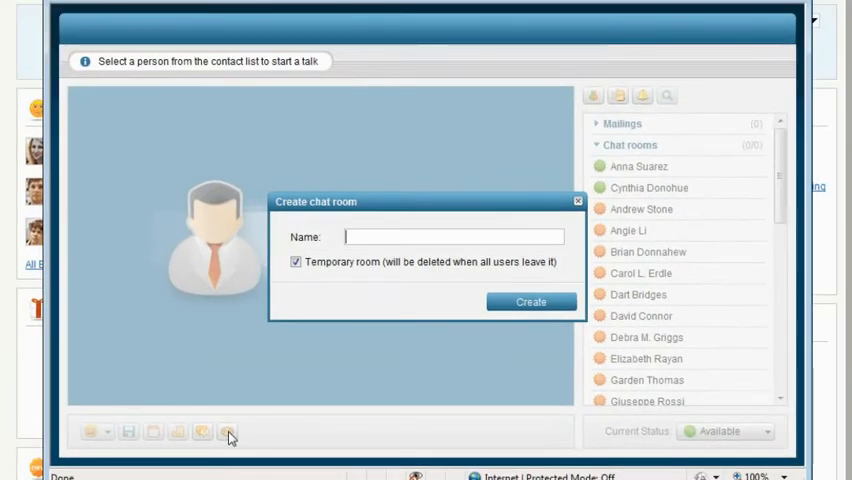
pyautogui.write('TeamLab')
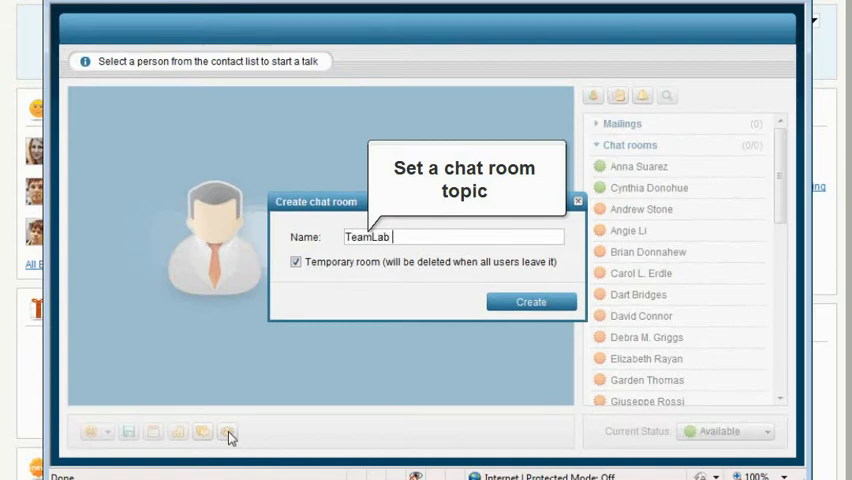
pyautogui.write('multi chat')
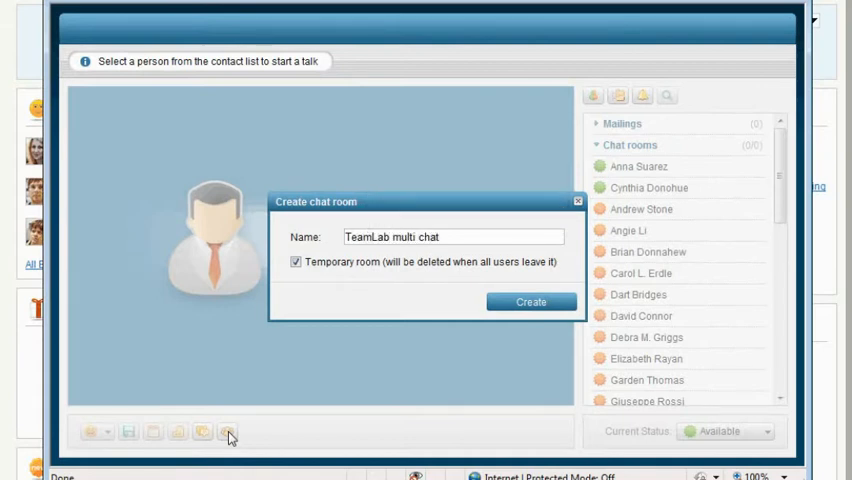
pyautogui.moveTo(296, 261)
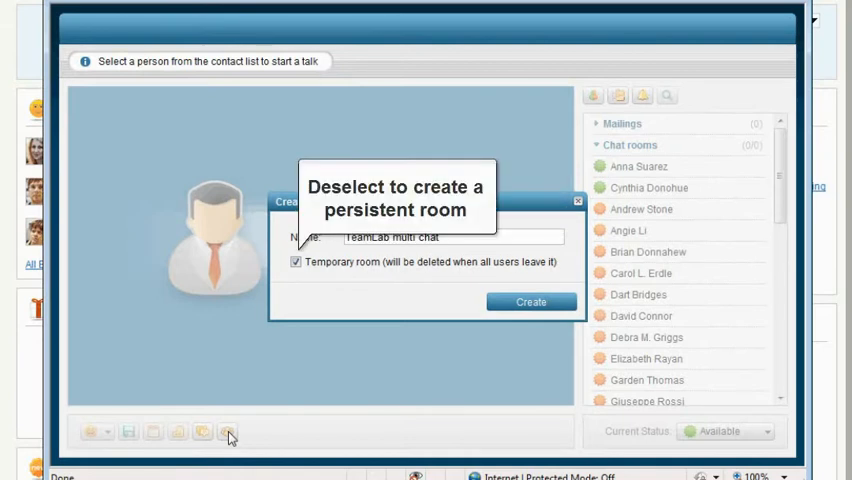
pyautogui.click(296, 262)
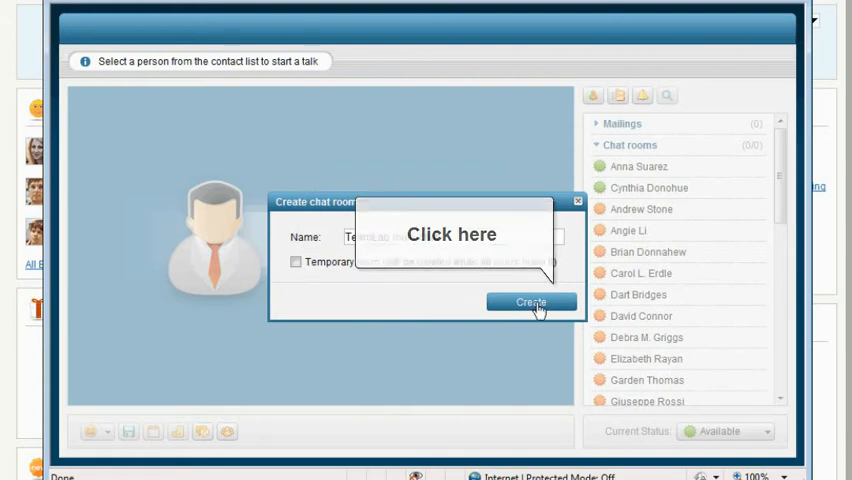
# Step: Create the 'TeamLab multi chat' room and invite a co-worker from the contact list
pyautogui.click(531, 302)
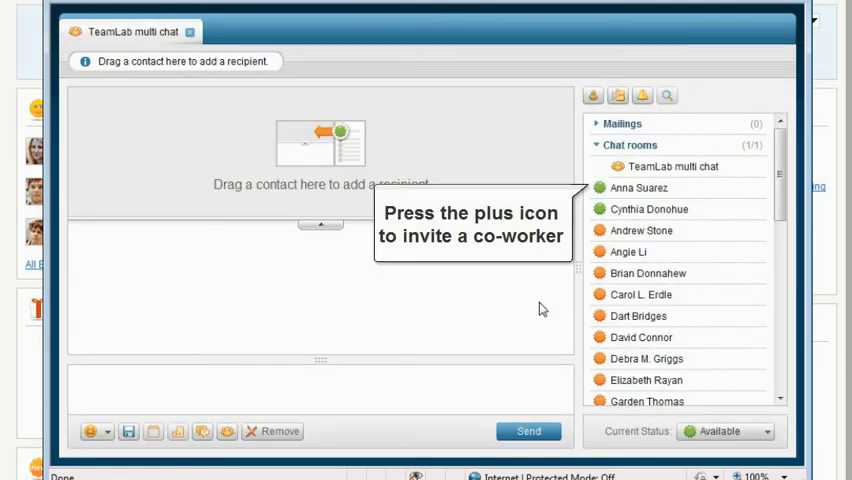
pyautogui.moveTo(583, 285)
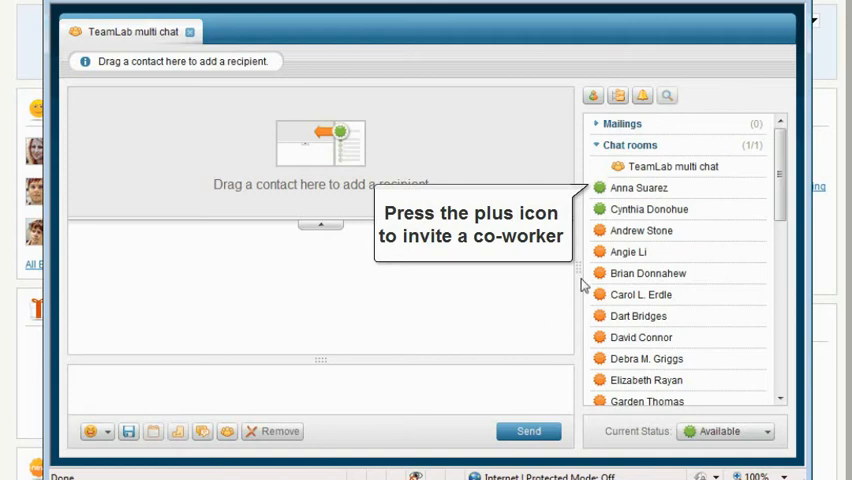
pyautogui.click(752, 188)
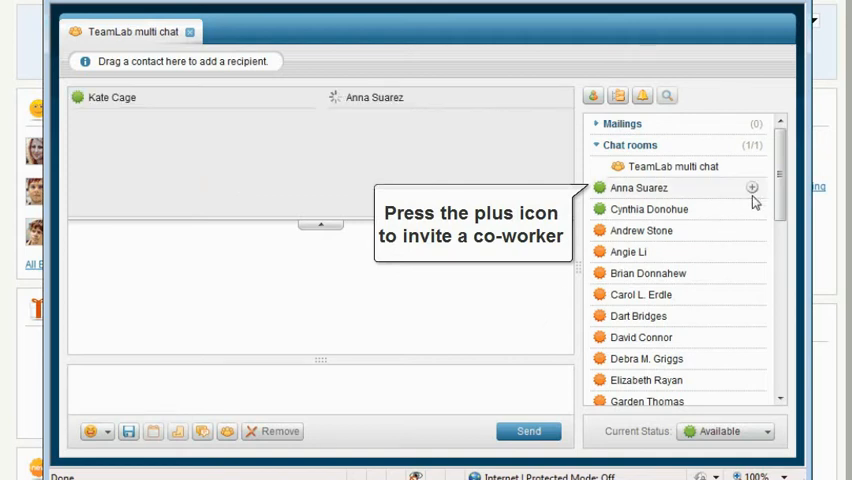